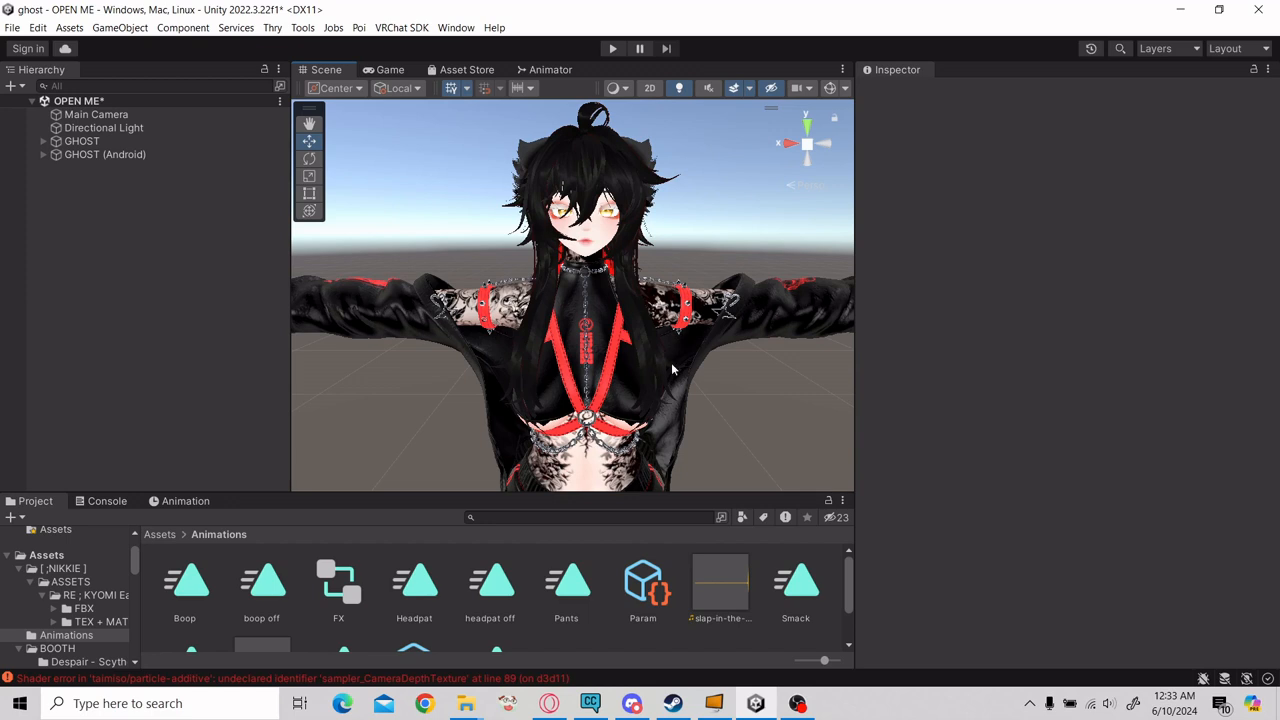
mouse_move(708, 341)
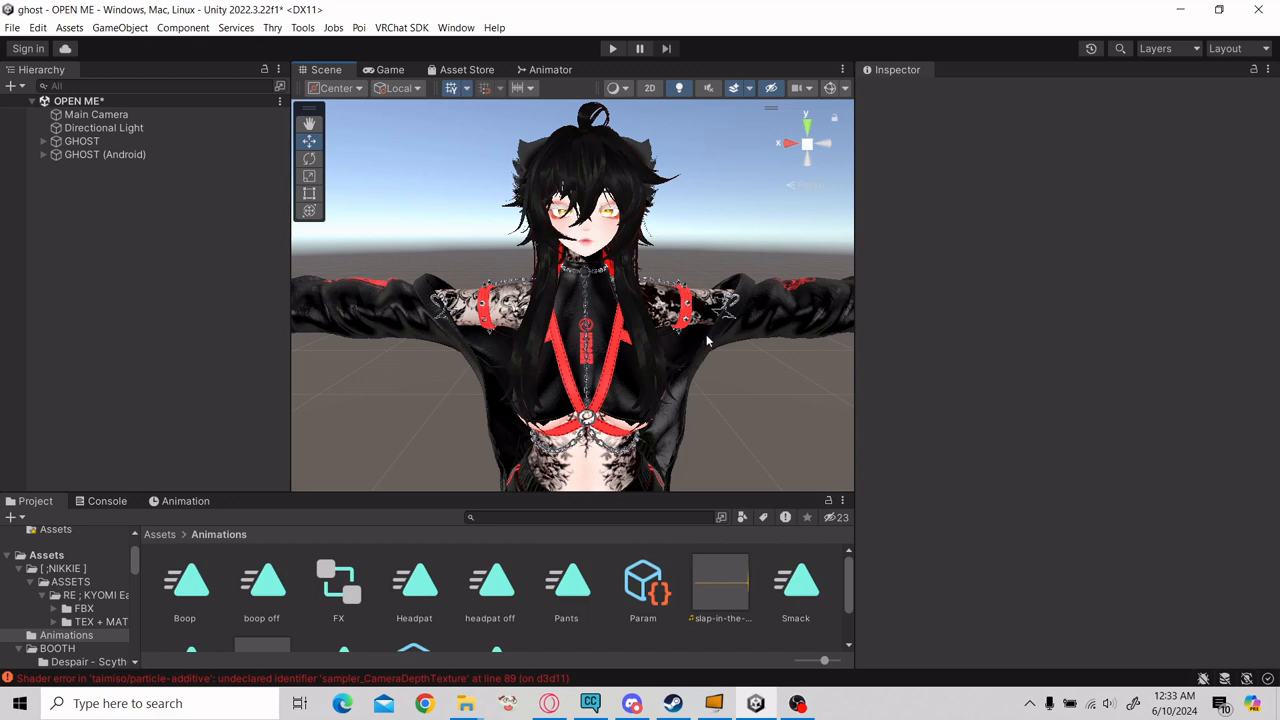
mouse_move(603, 358)
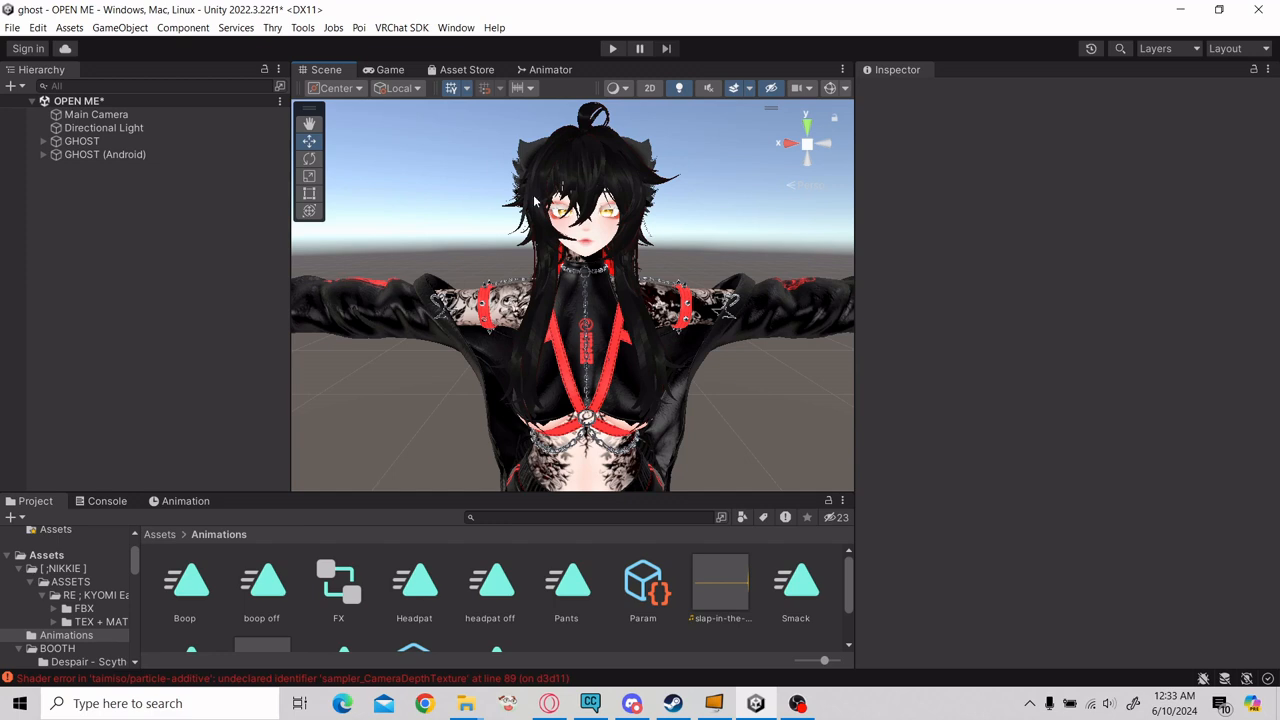
mouse_move(790, 160)
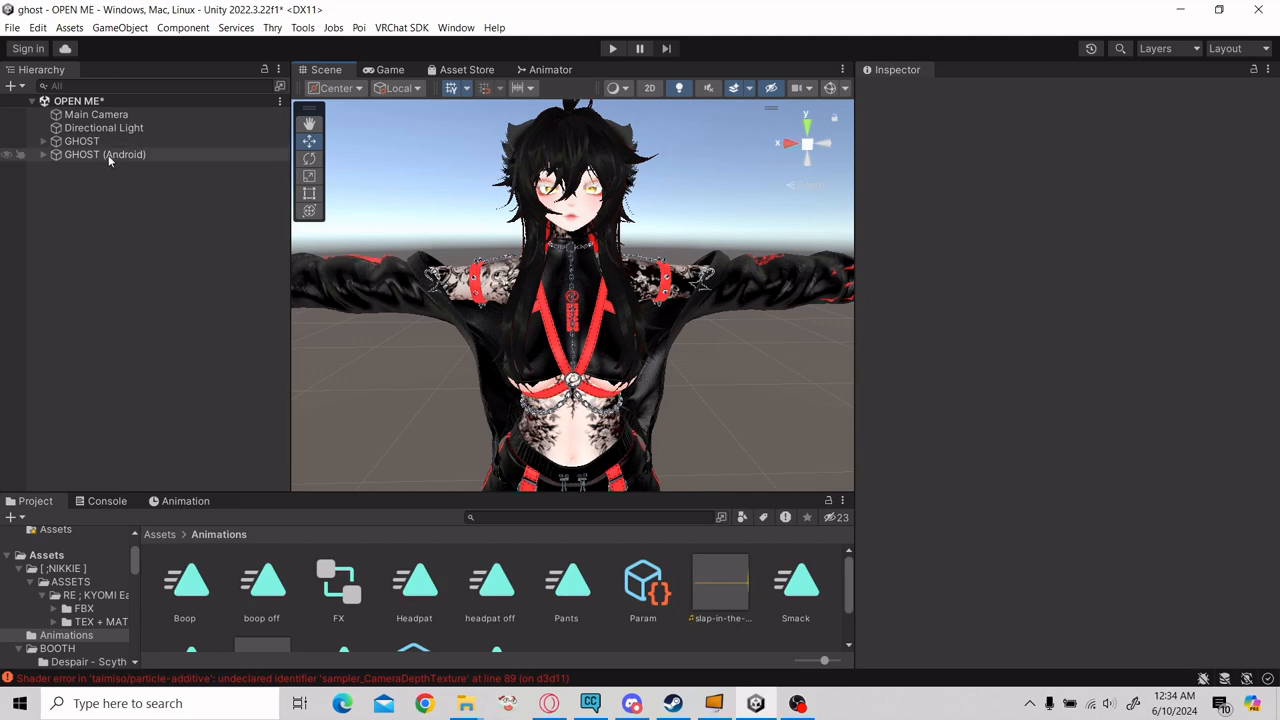
Step: Select GHOST and ping its Expressions Parameters asset, Param, from the Inspector
left_click(82, 141)
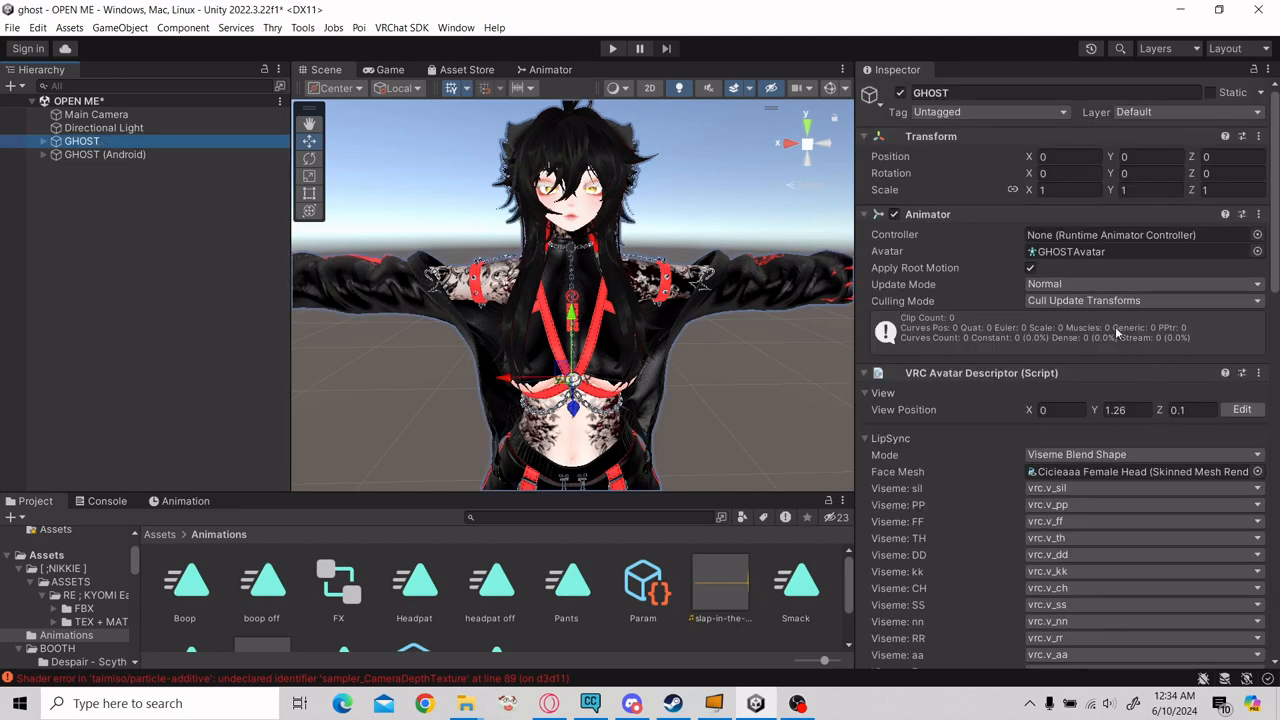
scroll("down", 3)
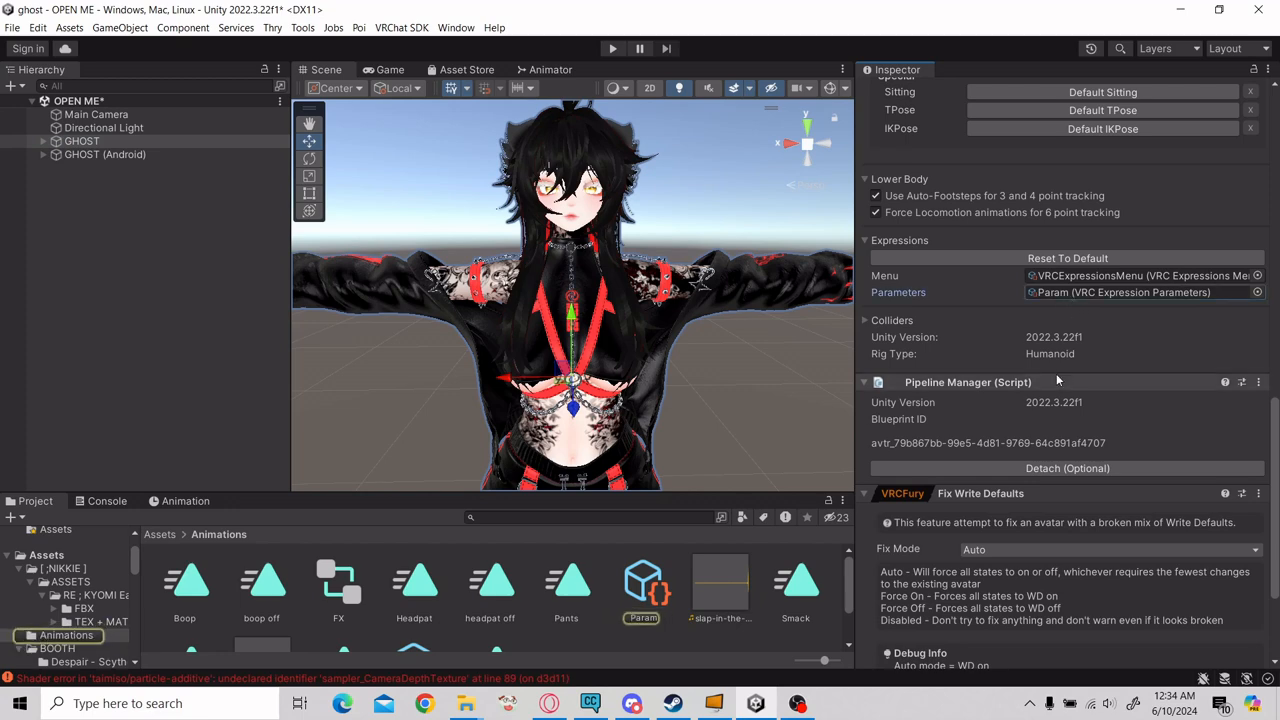
left_click(643, 580)
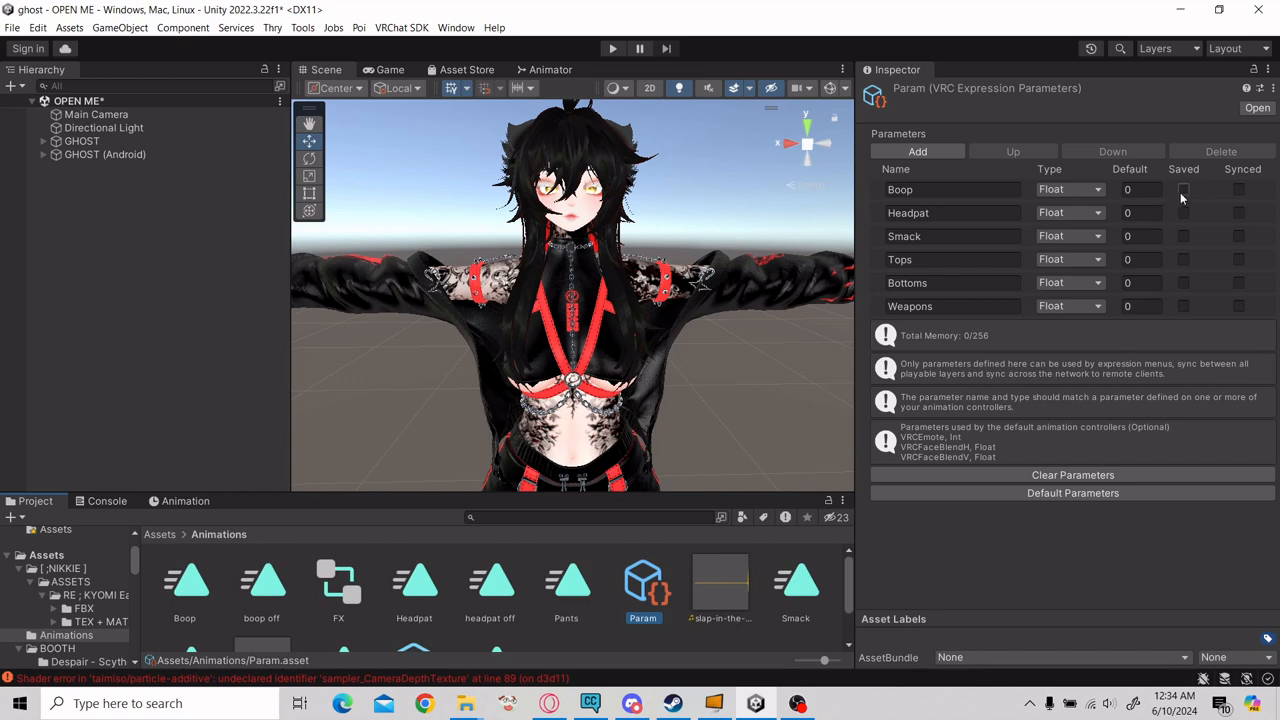
mouse_move(1188, 197)
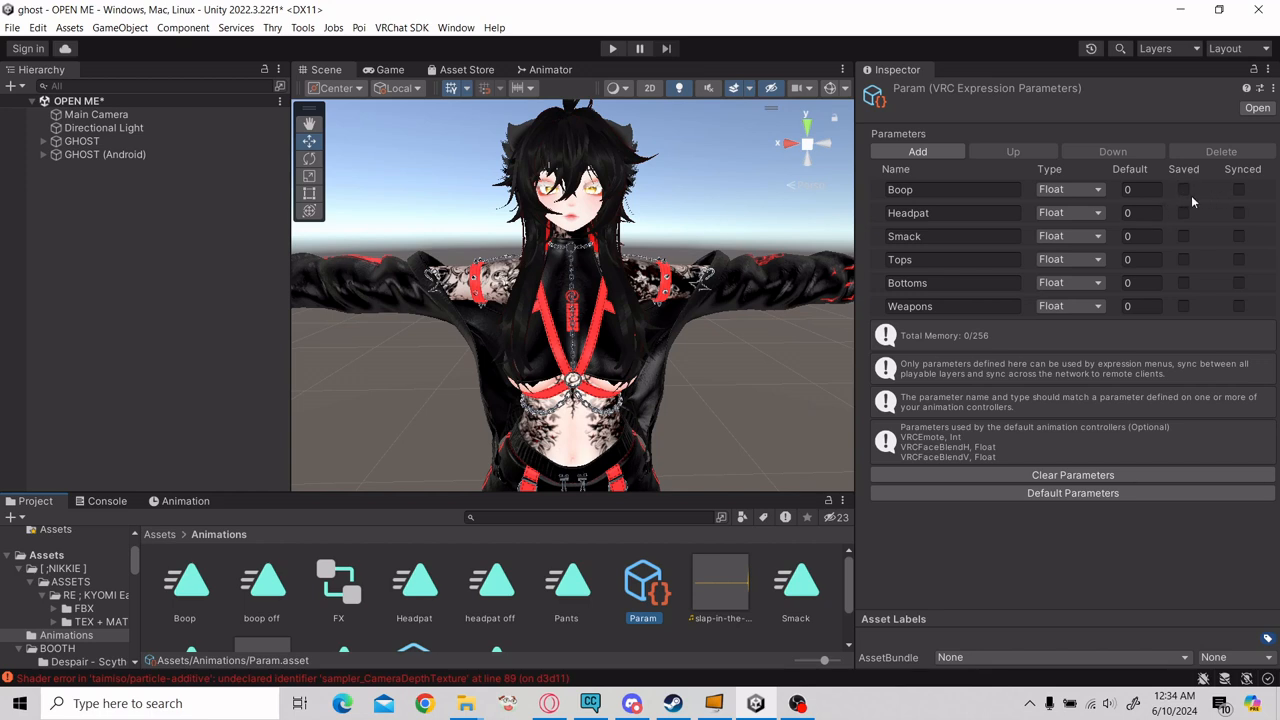
Step: Tick Saved and Synced for Boop, Headpat, Smack, Tops, Bottoms and Weapons
left_click(1183, 212)
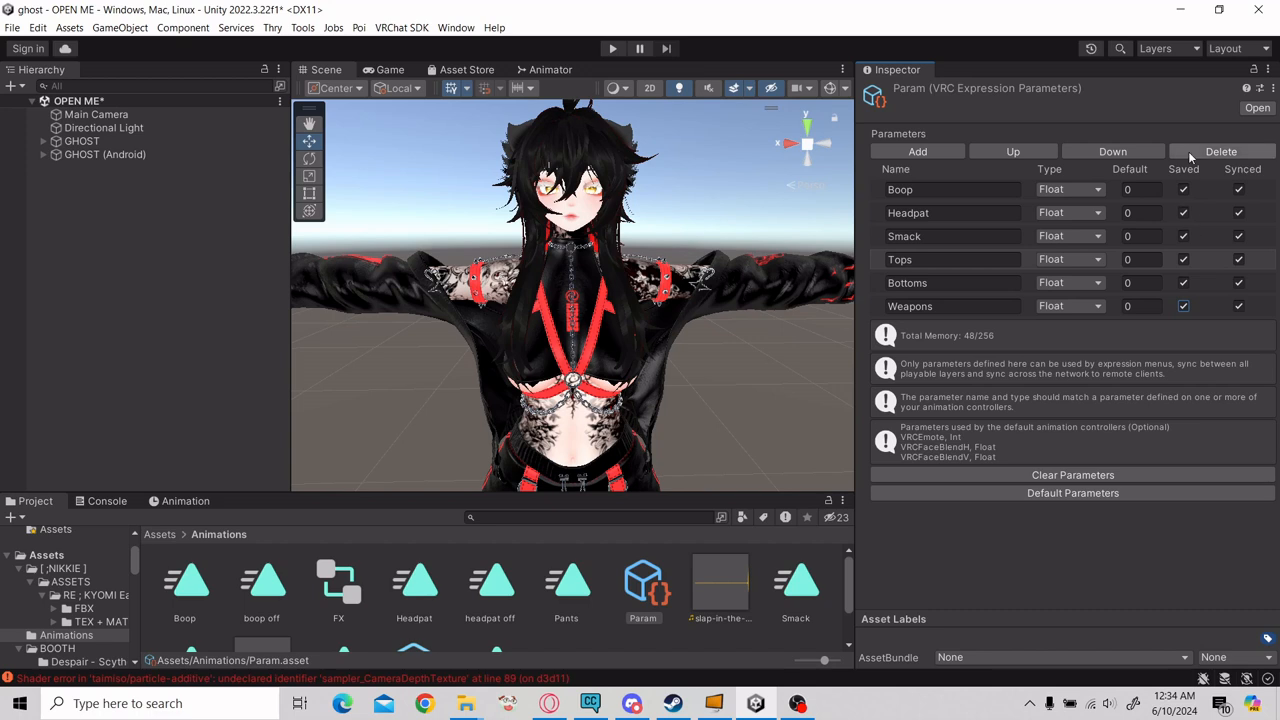
mouse_move(1203, 172)
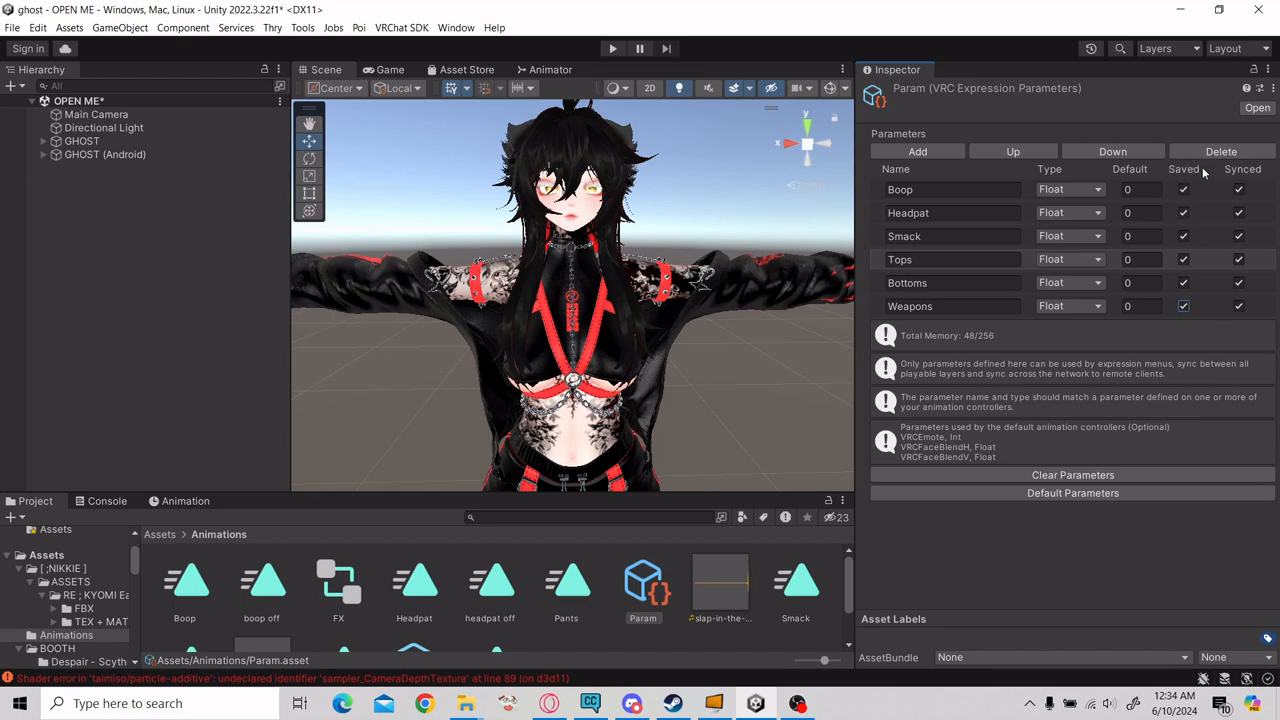
mouse_move(686, 347)
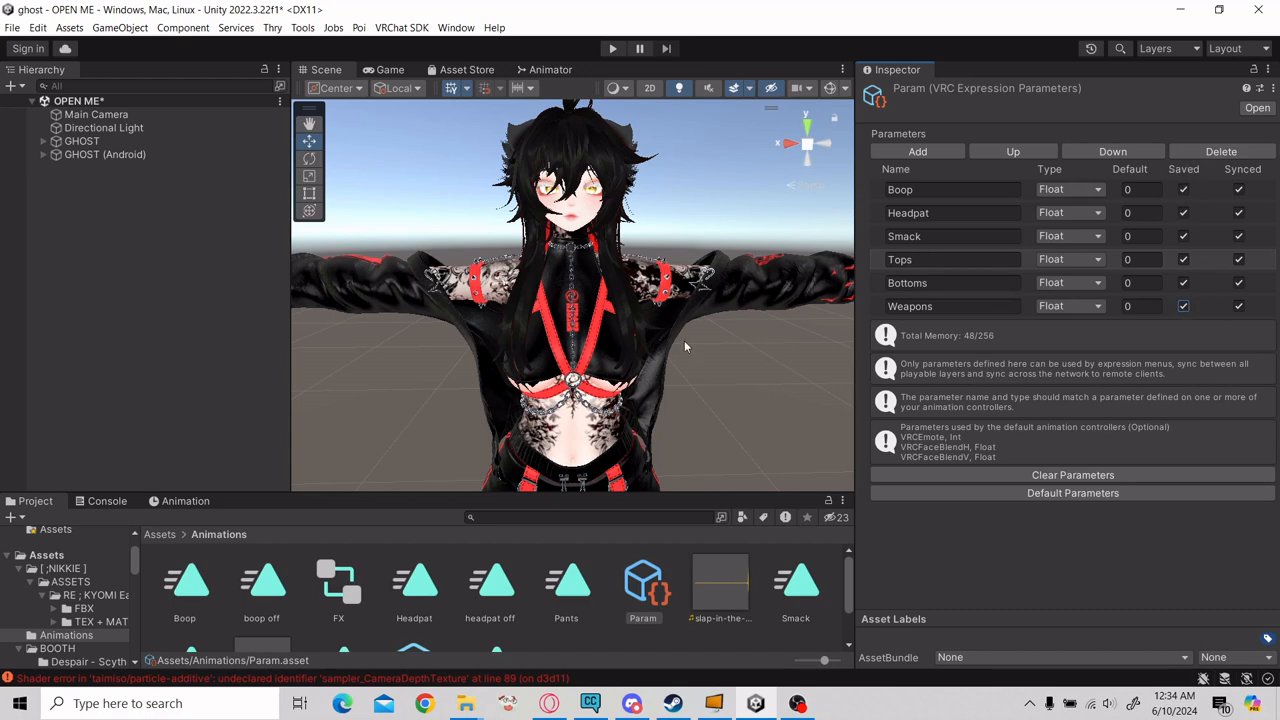
mouse_move(708, 386)
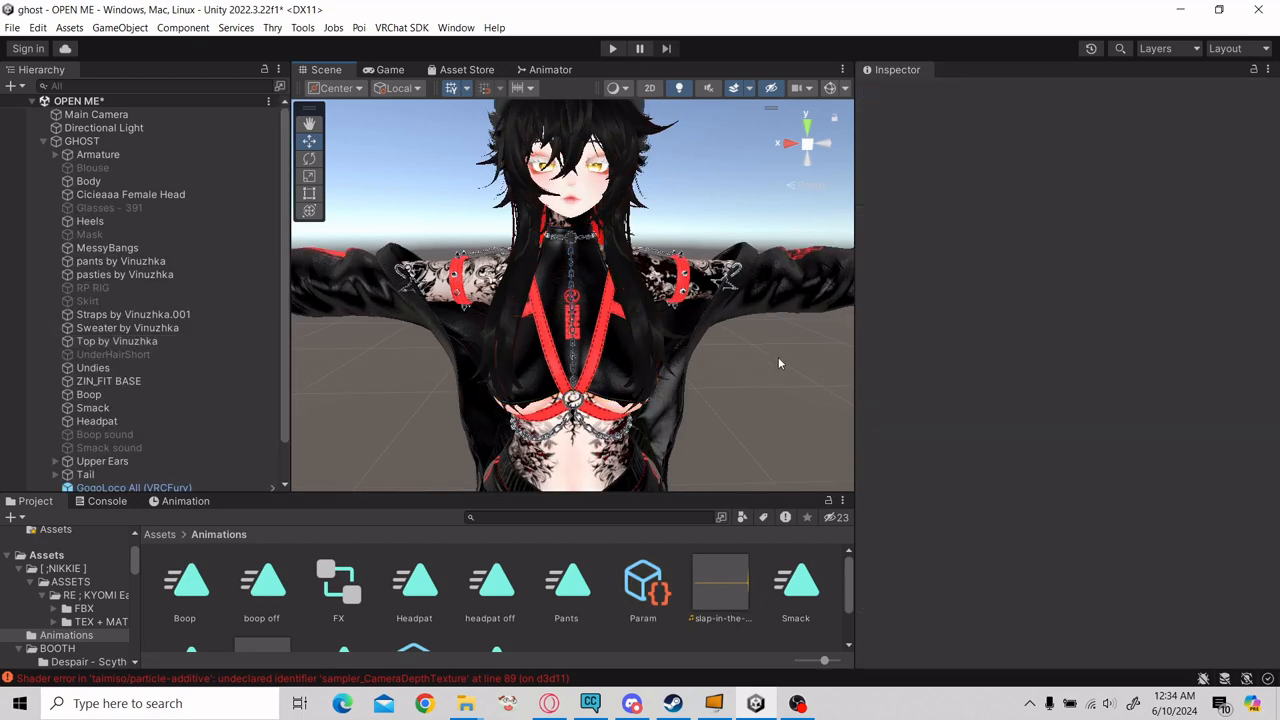
left_click(642, 585)
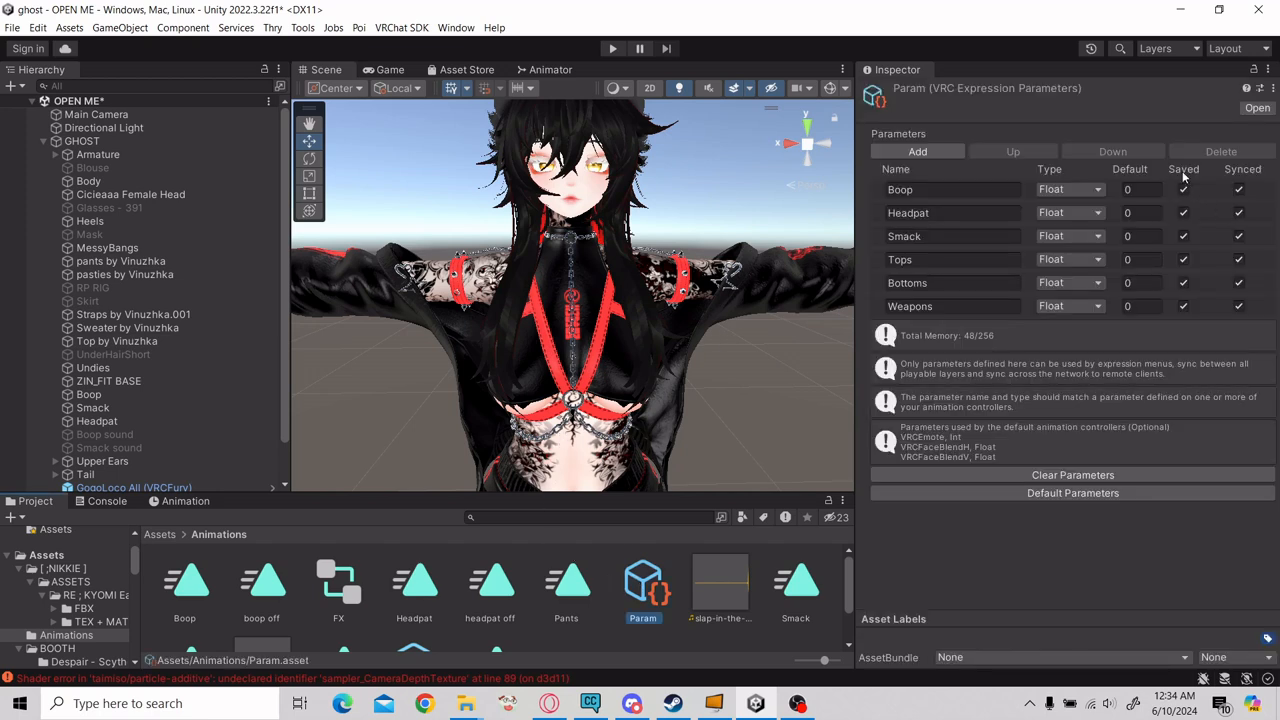
mouse_move(685, 245)
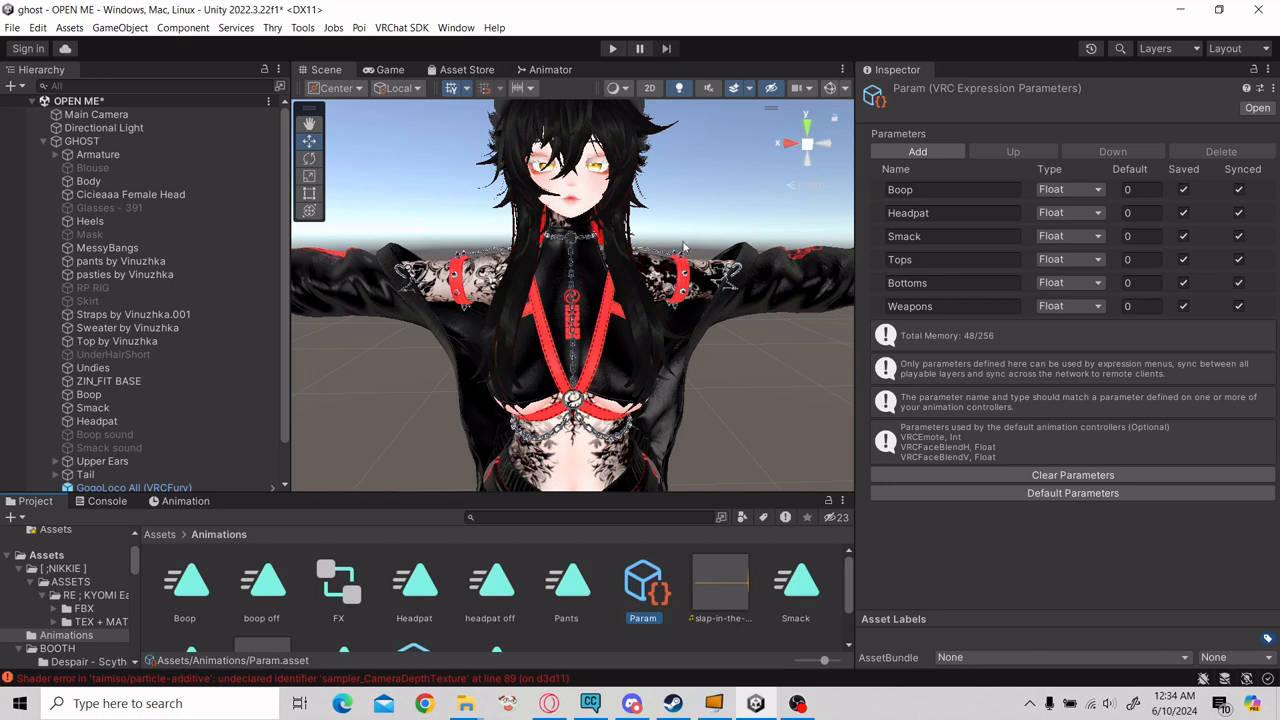
mouse_move(832, 420)
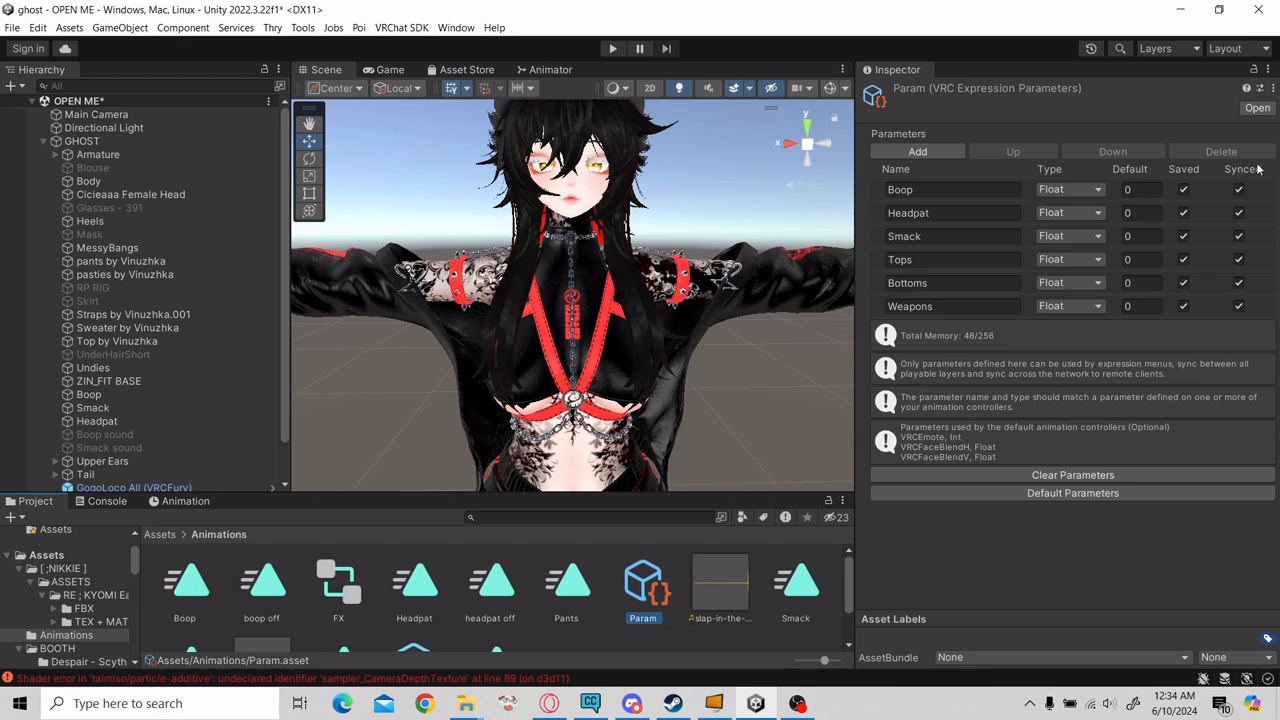
mouse_move(1243, 175)
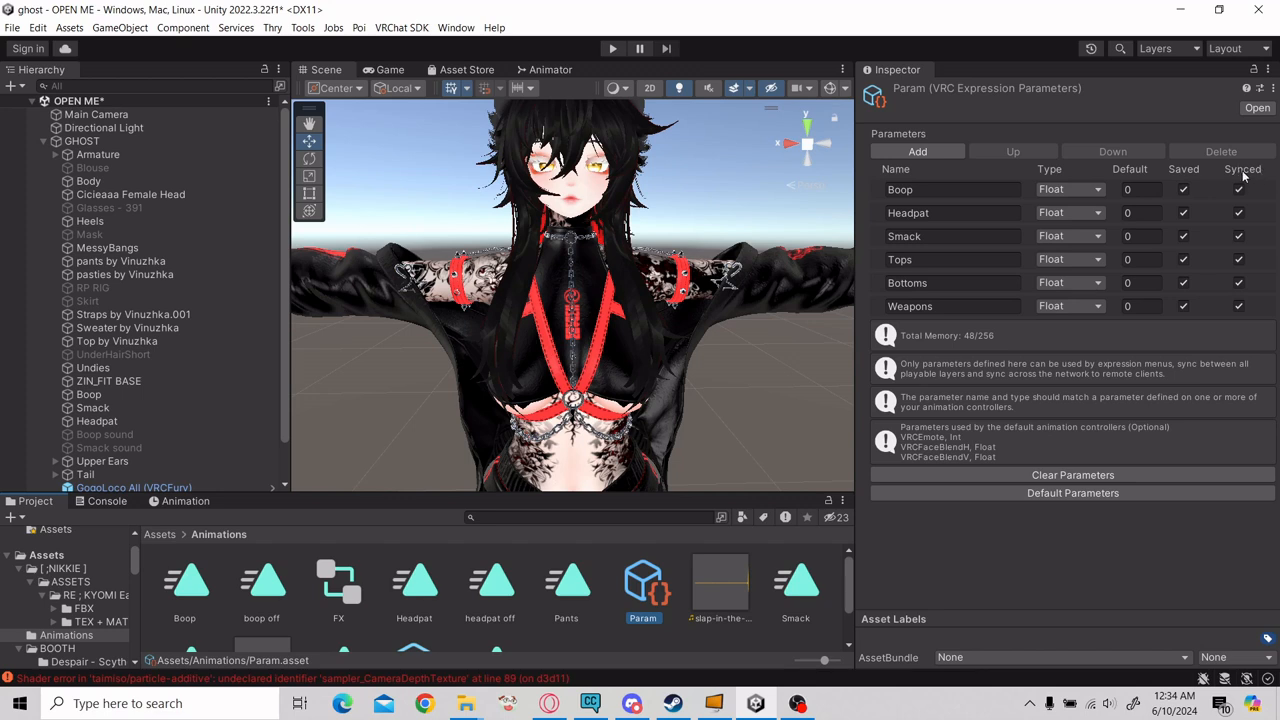
mouse_move(633, 345)
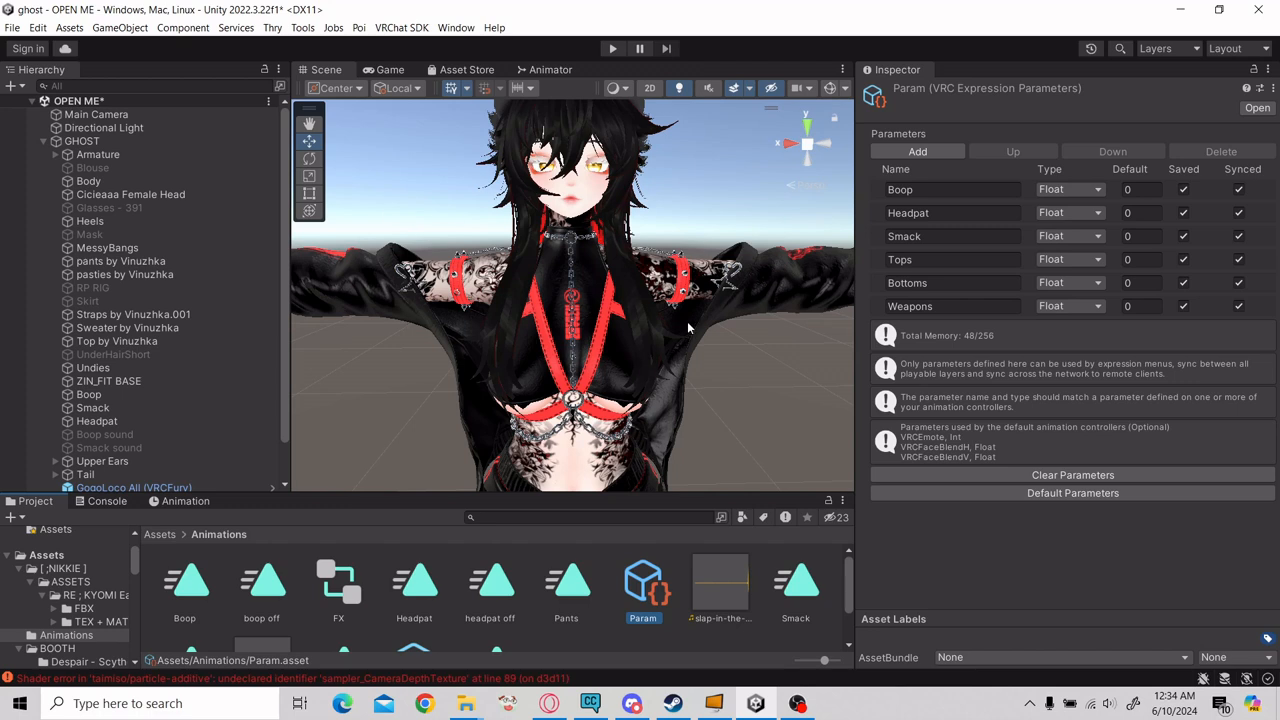
mouse_move(608, 210)
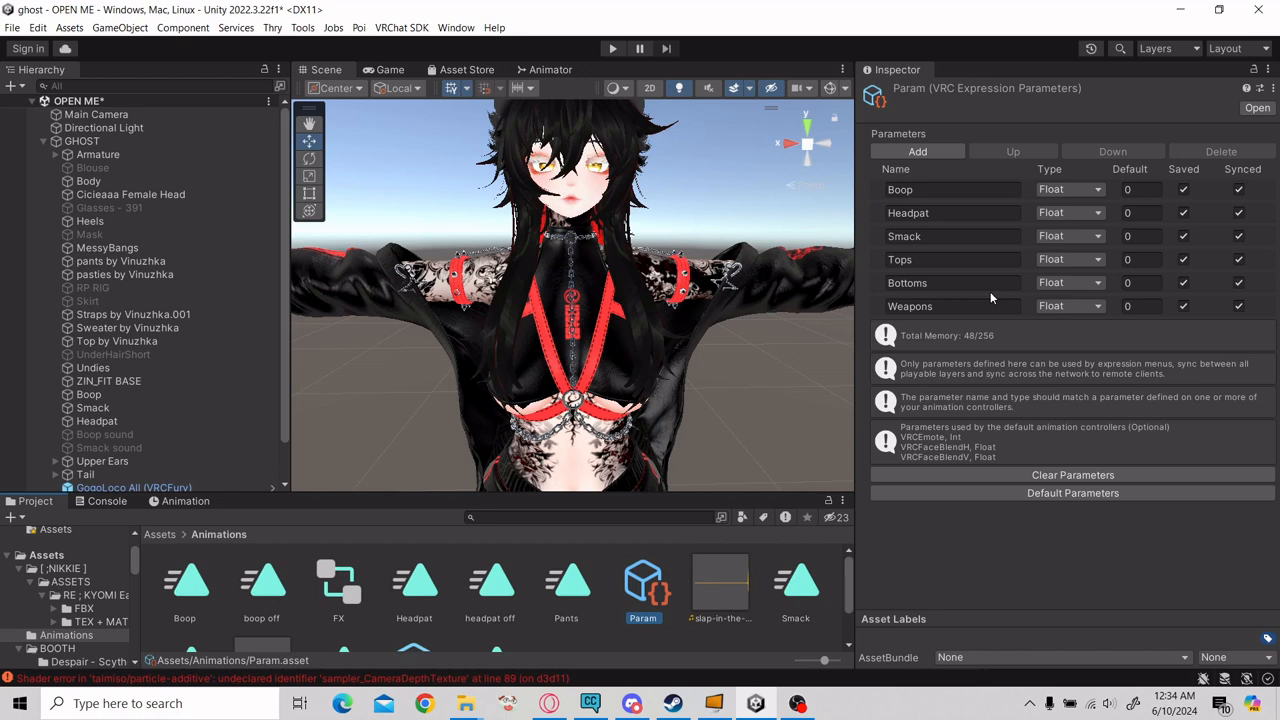
mouse_move(1212, 195)
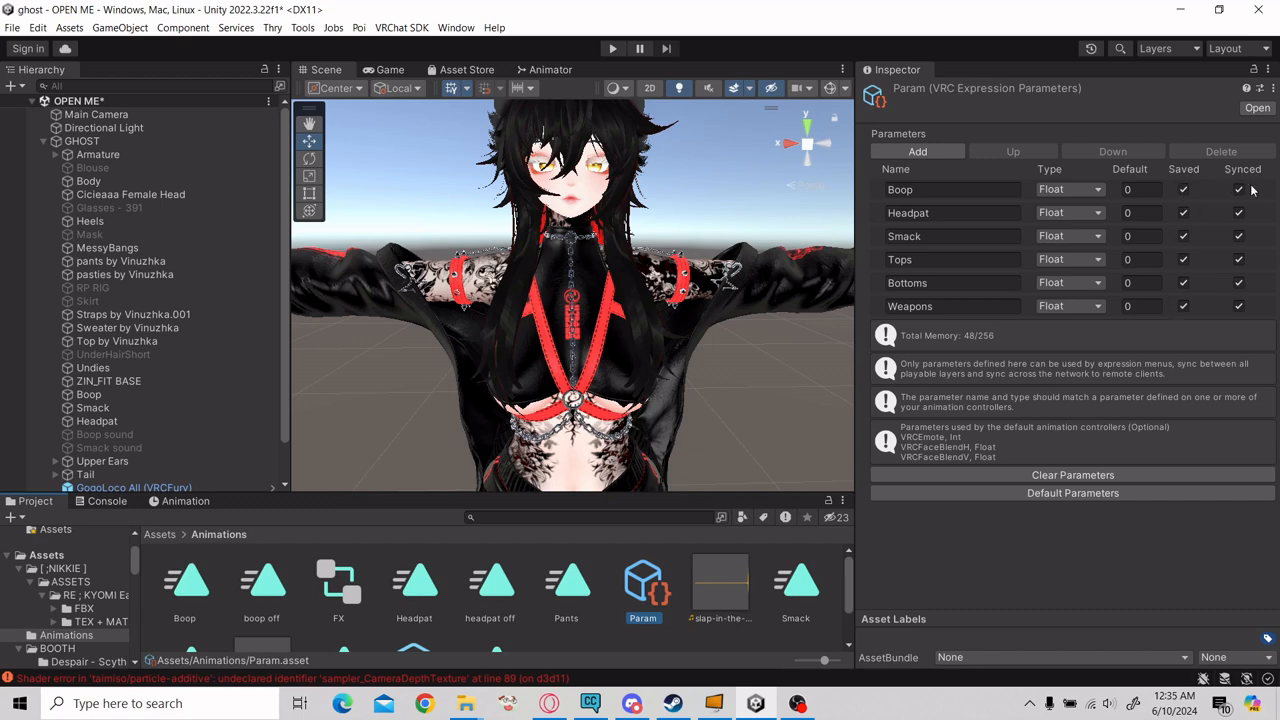
mouse_move(685, 235)
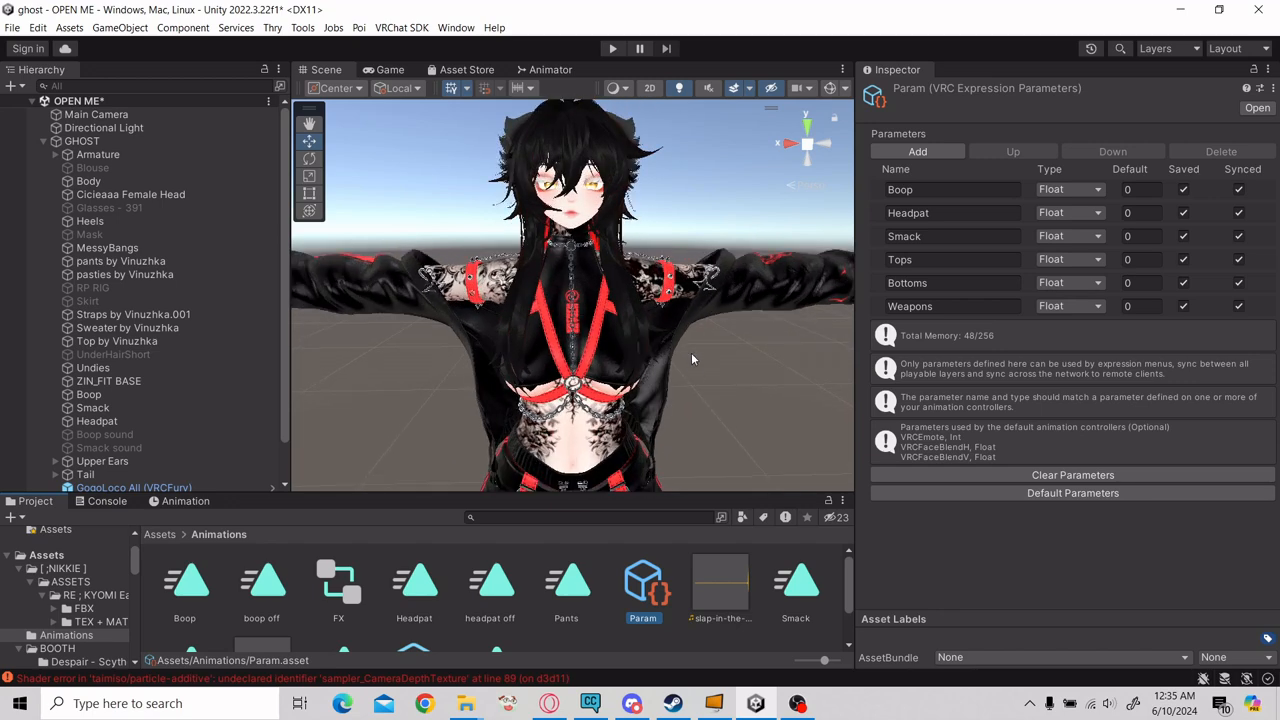
mouse_move(648, 350)
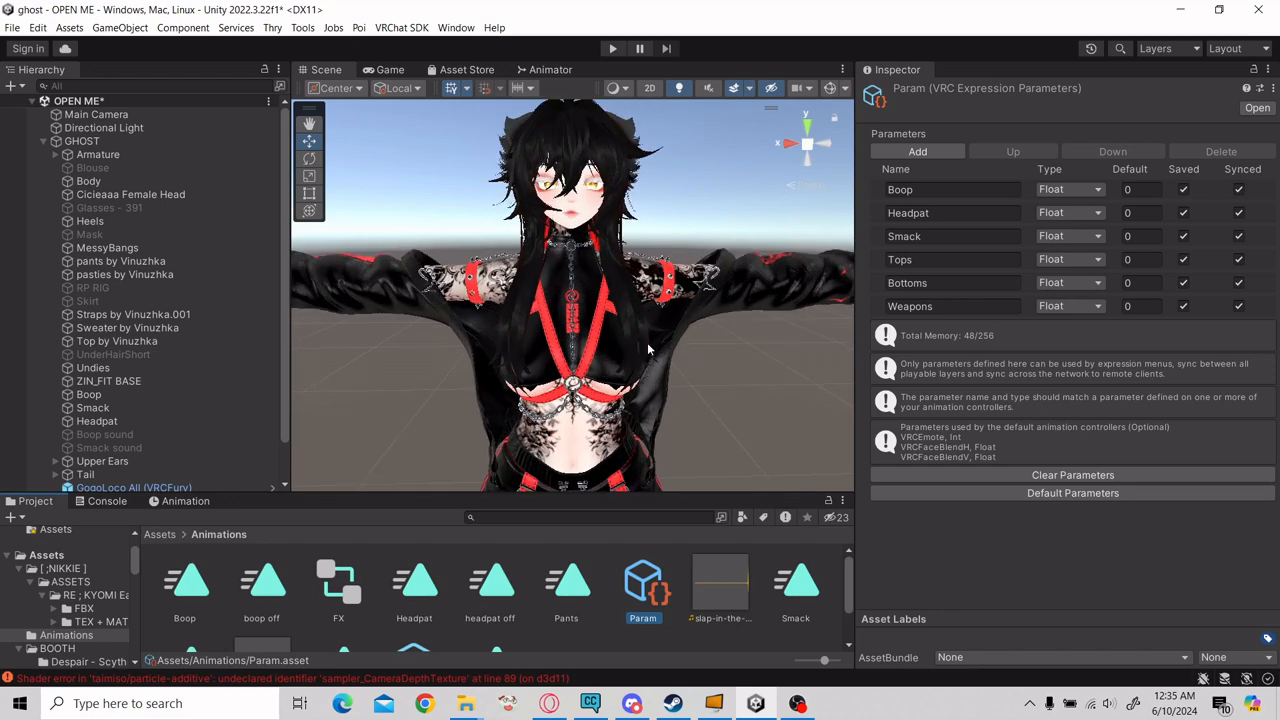